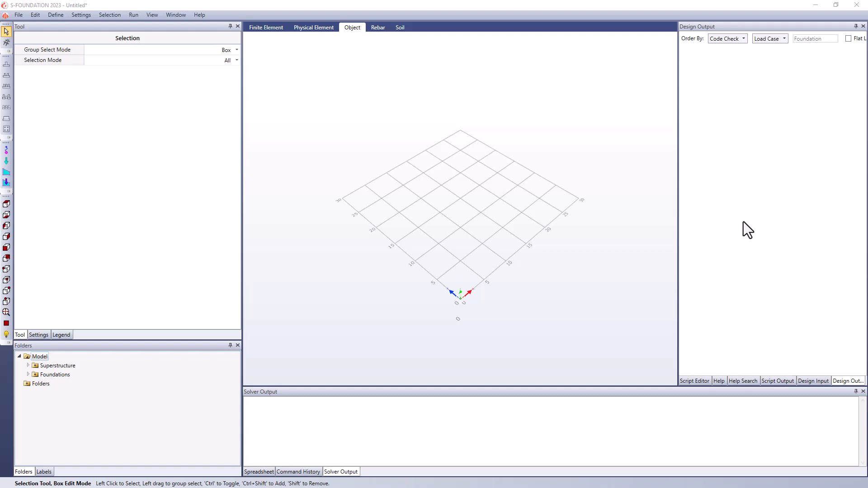
mouse_move(8, 67)
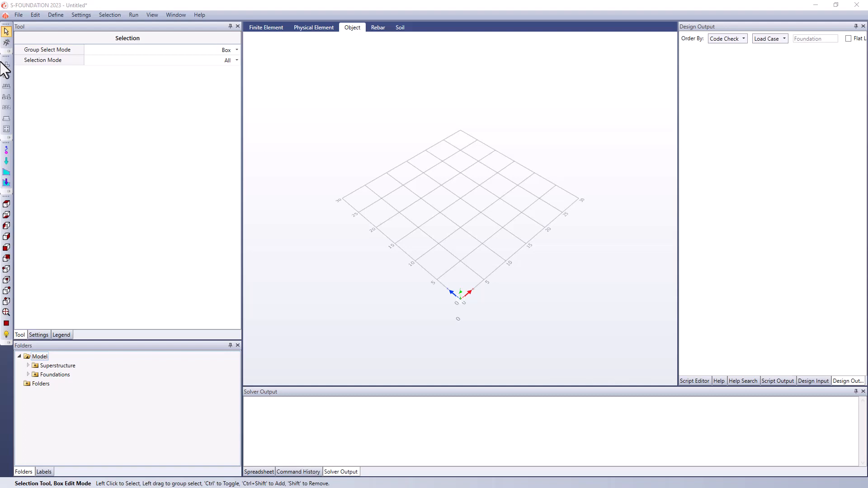
- Define an isolated footing with a 20×20×6 in pad, 6×6×40 in pedestal and Base Plate set to None
click(5, 71)
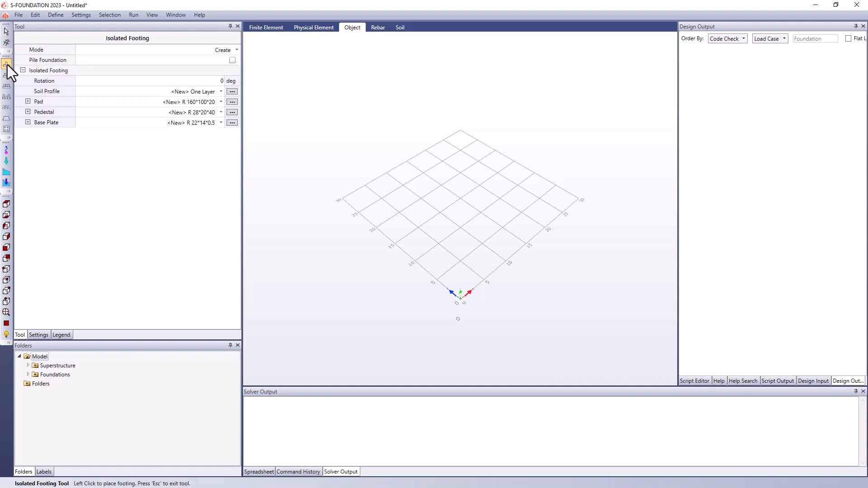
click(28, 101)
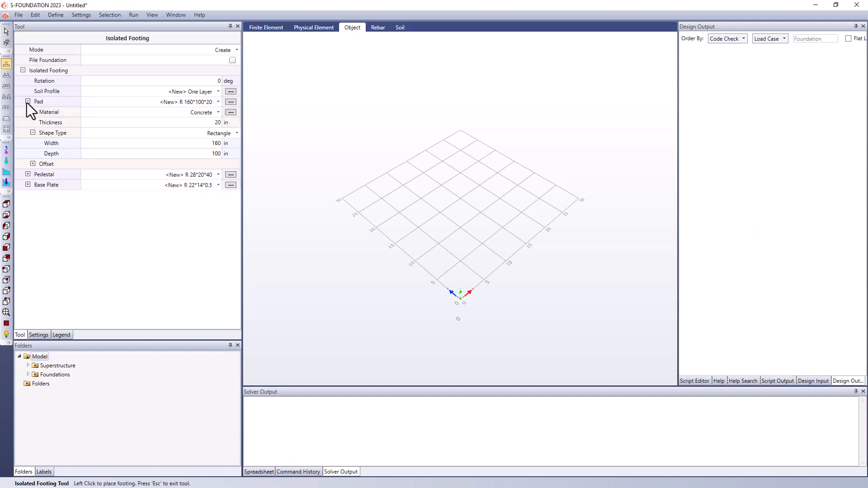
mouse_move(32, 113)
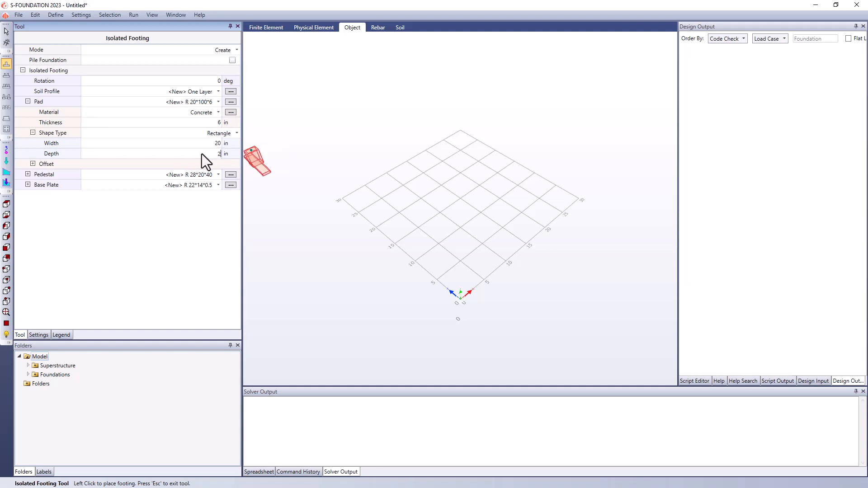
text(20)
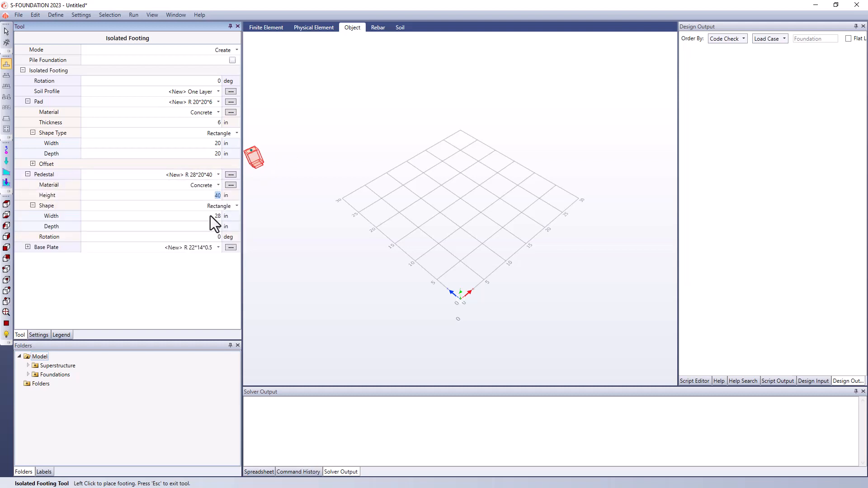
text(6)
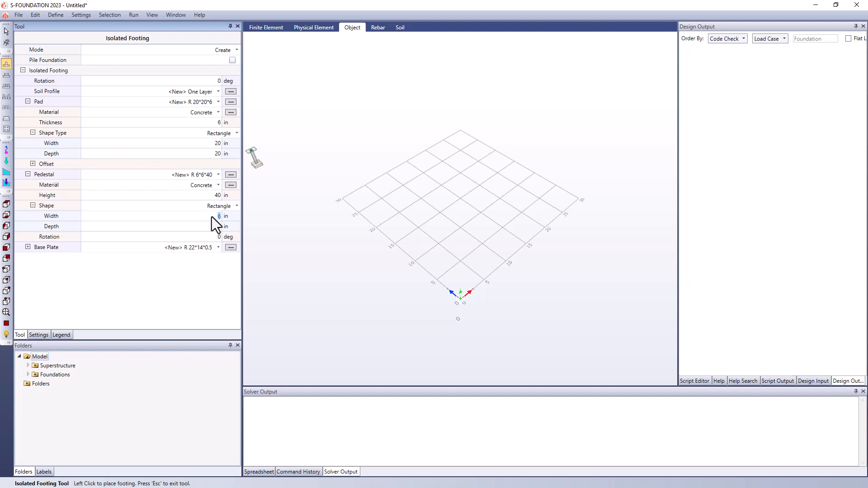
mouse_move(297, 183)
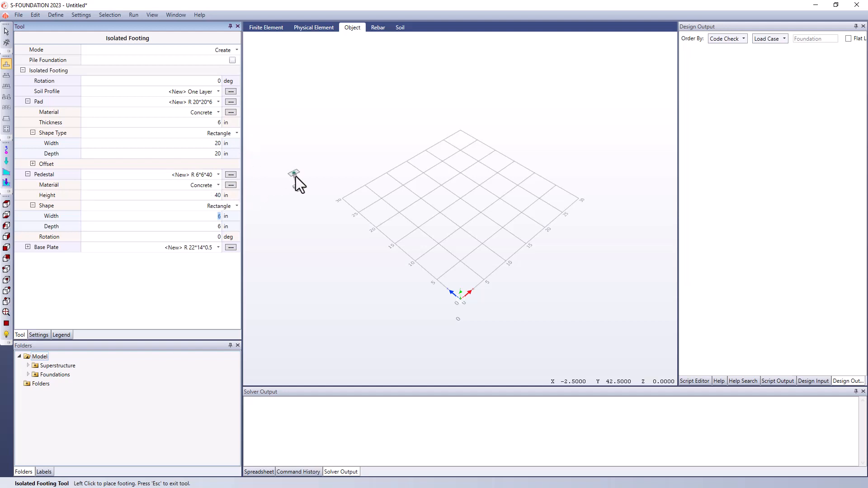
click(217, 247)
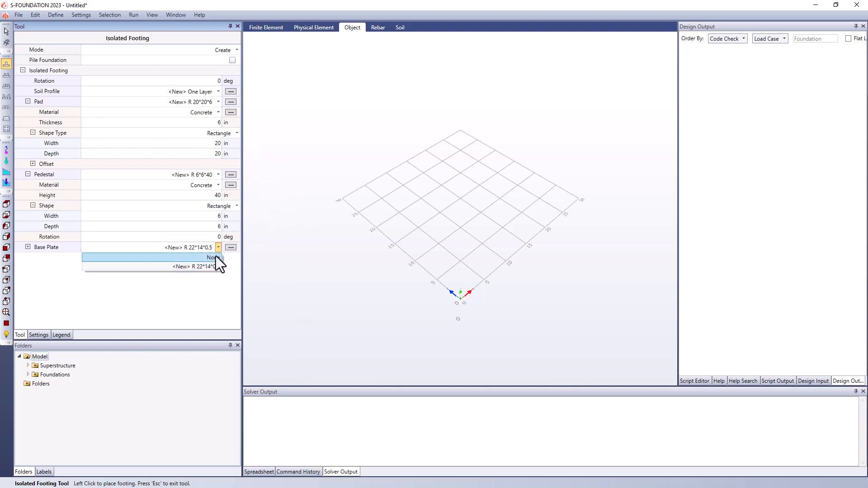
click(210, 257)
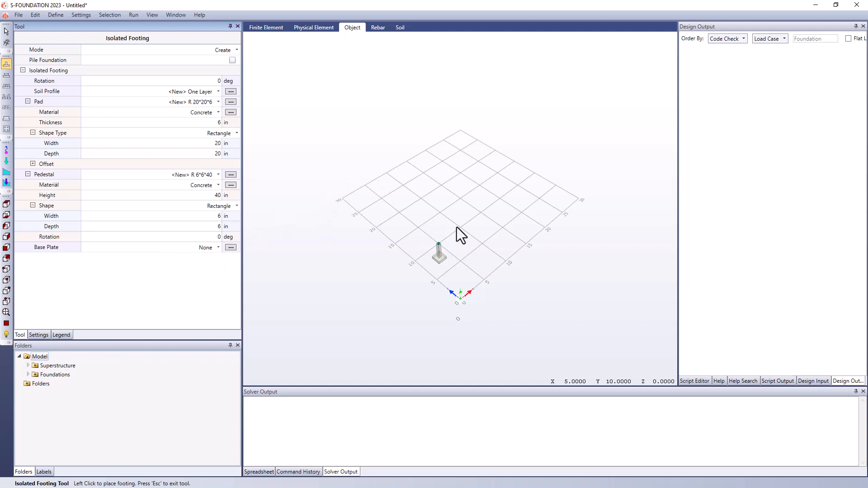
- Place the footing on the model grid and return to the Selection tool
click(457, 238)
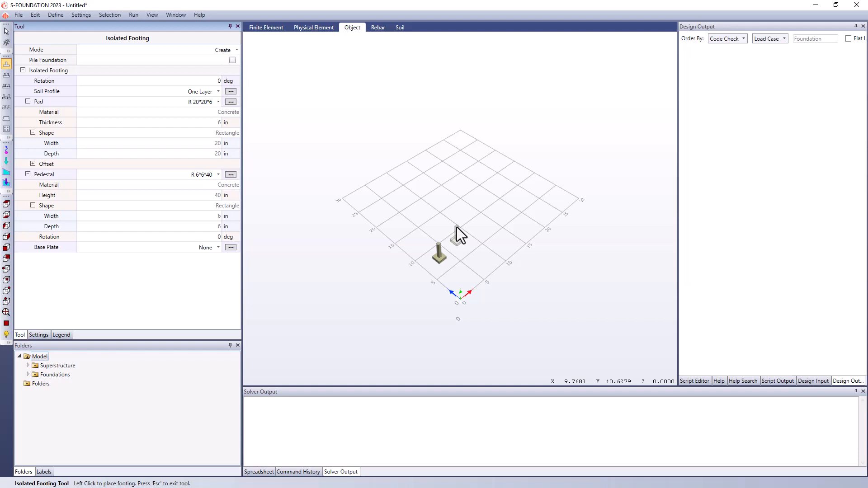
mouse_move(420, 208)
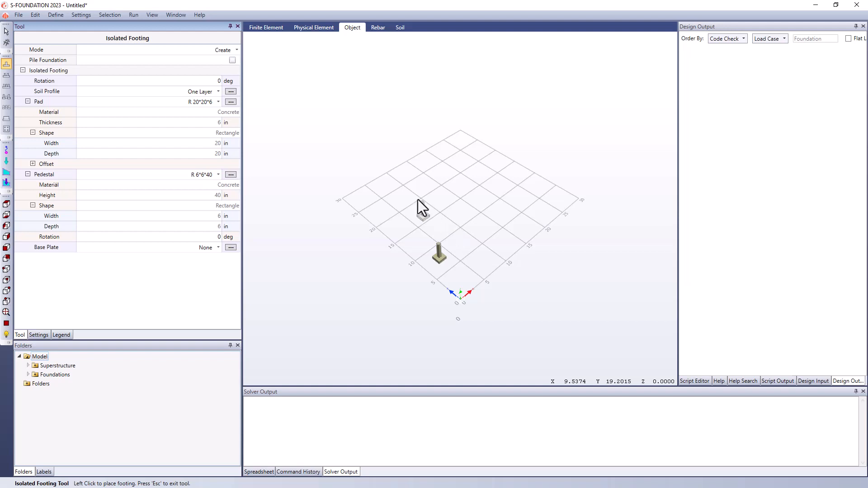
mouse_move(6, 32)
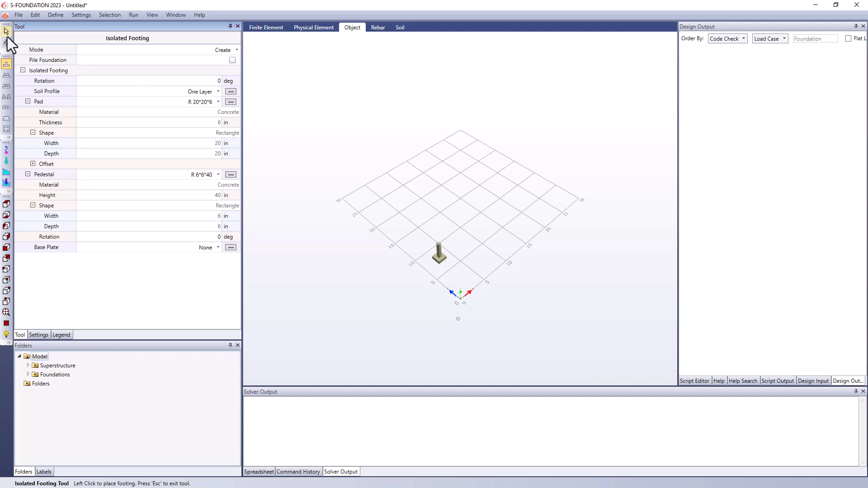
click(6, 30)
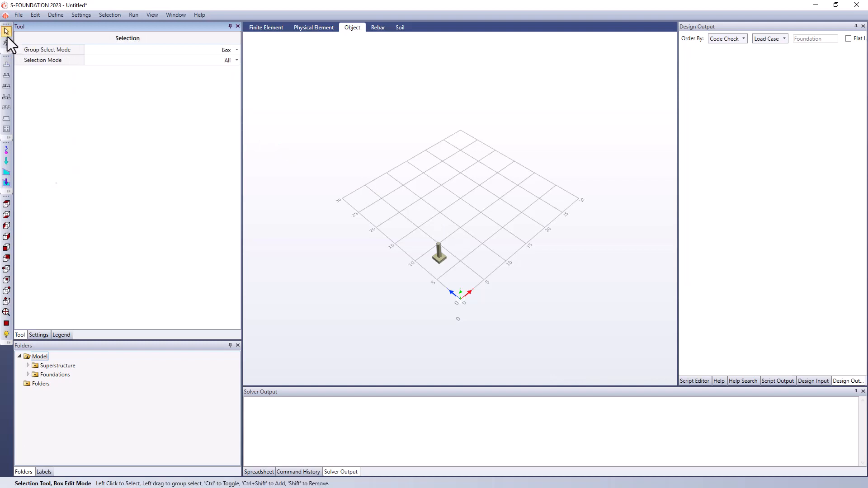
mouse_move(7, 163)
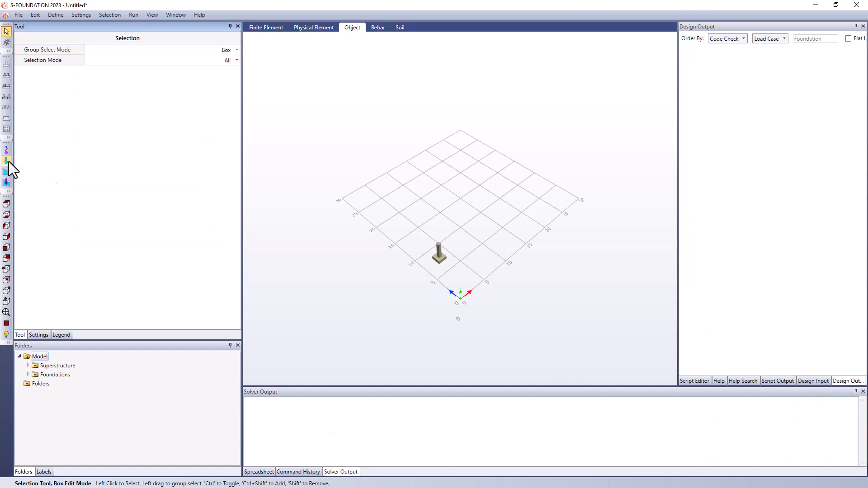
- Add a reaction load with Fz = -300 kip at the pedestal's top joint
click(5, 163)
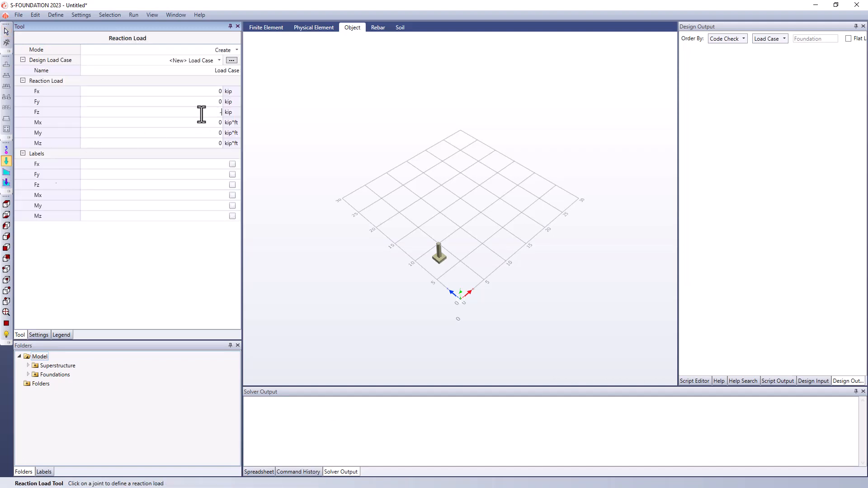
text(-300)
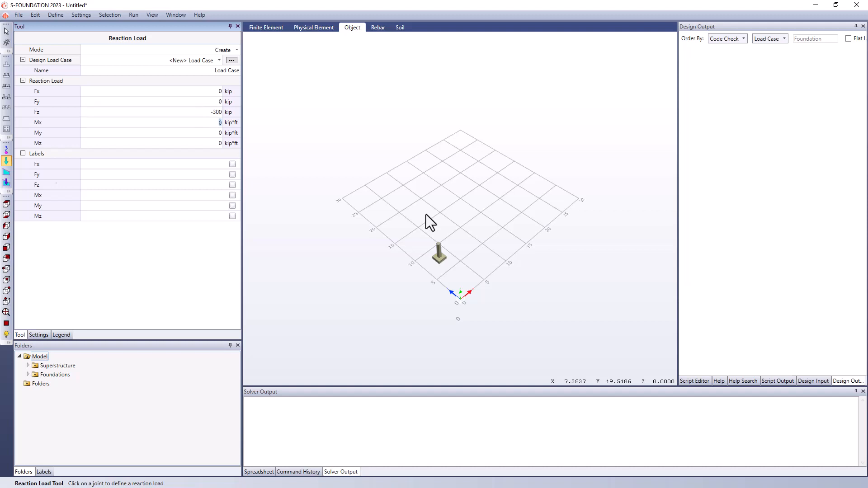
click(438, 256)
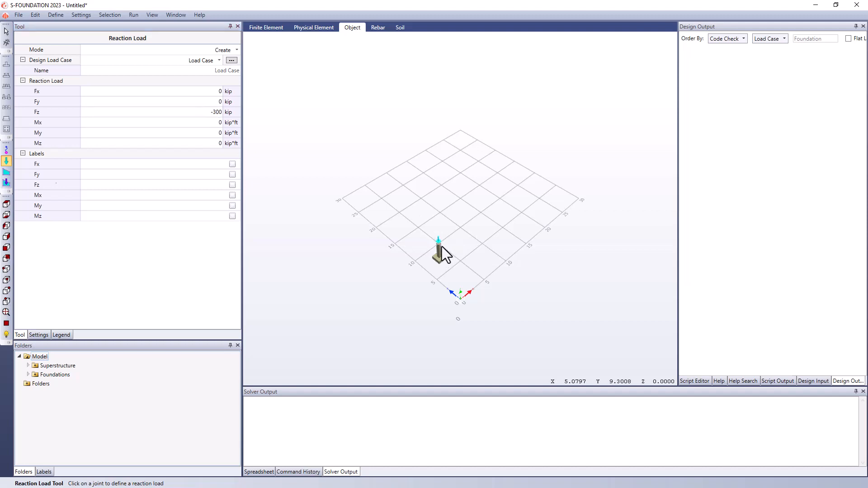
mouse_move(443, 267)
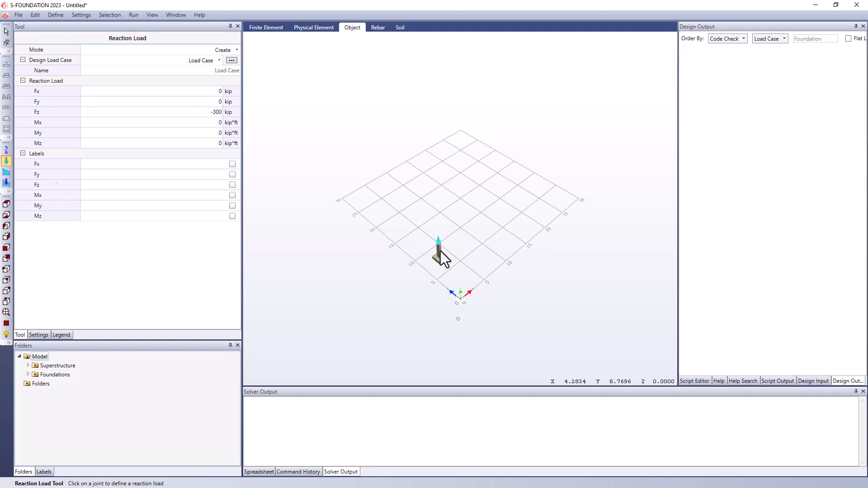
mouse_move(443, 261)
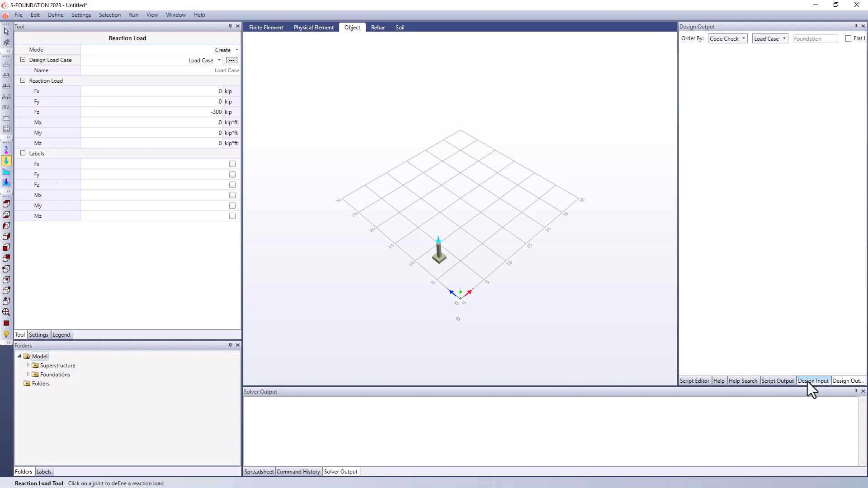
- Show the Design Input settings with the ACI 19 code and enabled run checks
click(814, 381)
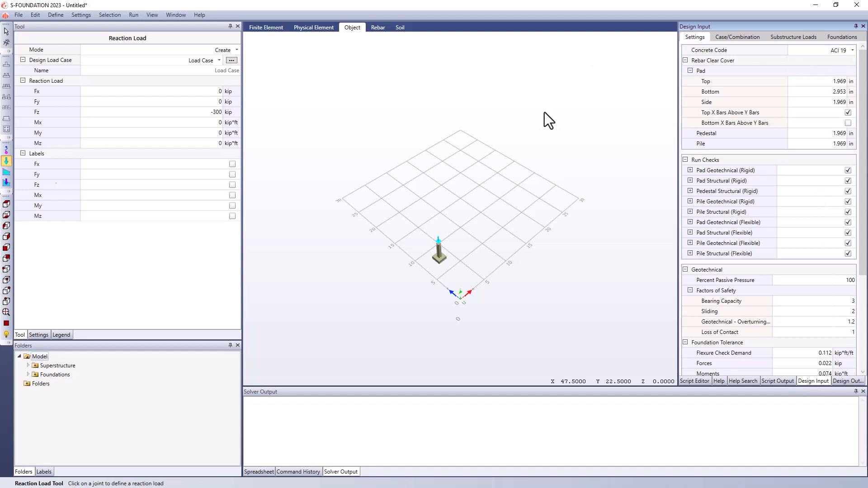
mouse_move(294, 90)
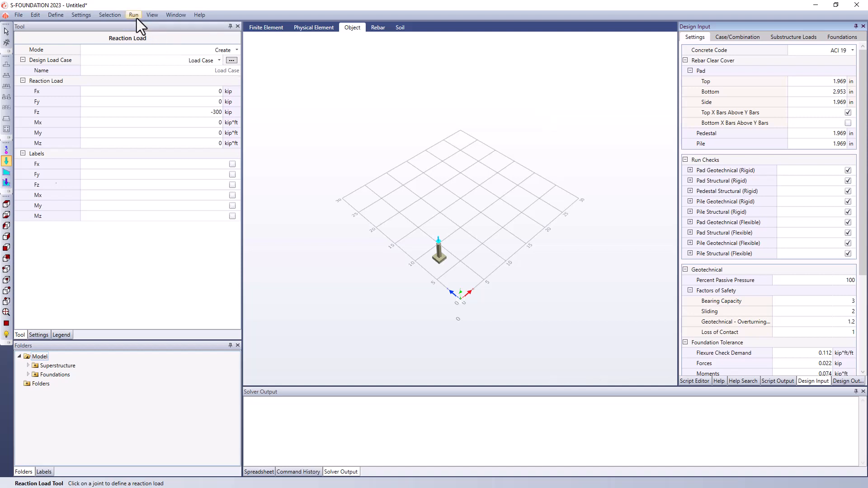
- Run Analysis and Code Check, saving the model, and dismiss the unstable-model Code Check Failed notice
click(132, 15)
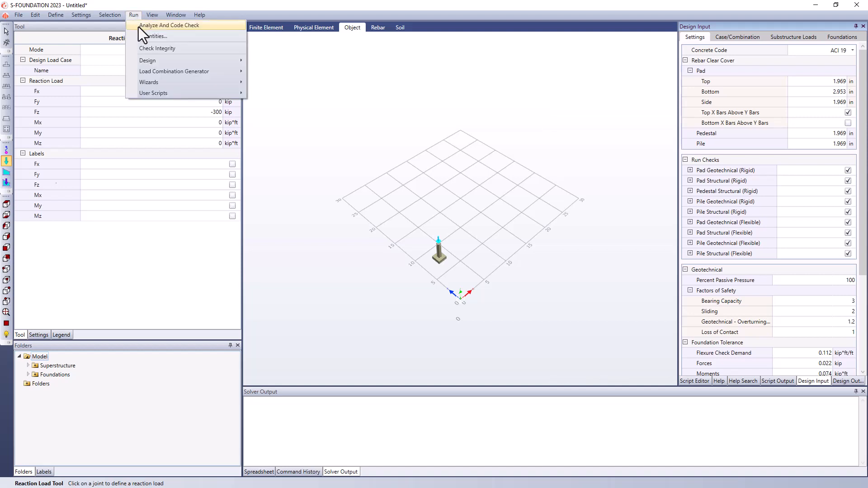
click(168, 25)
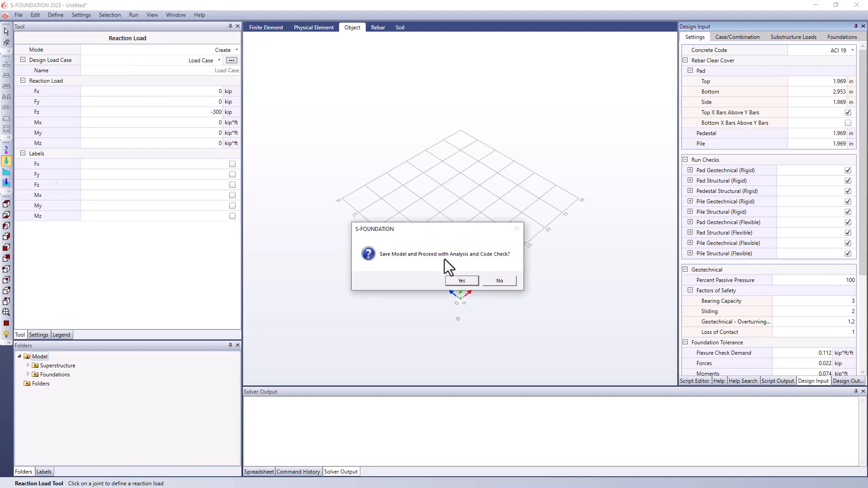
click(461, 280)
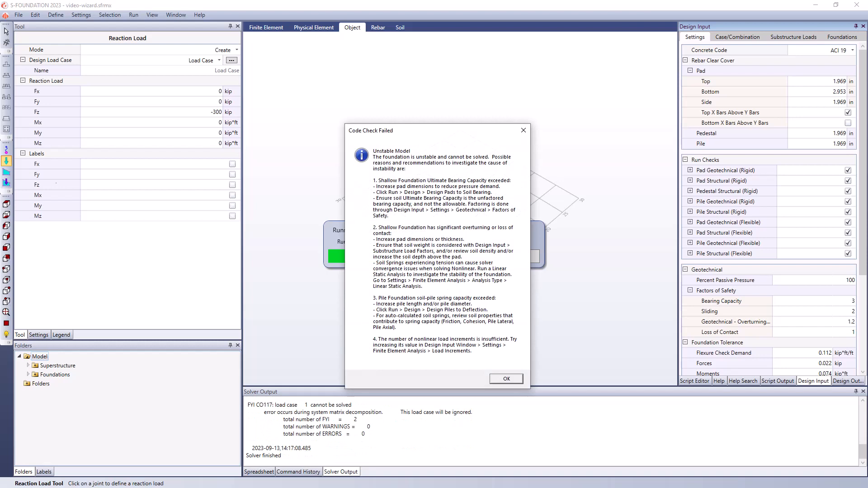
mouse_move(408, 151)
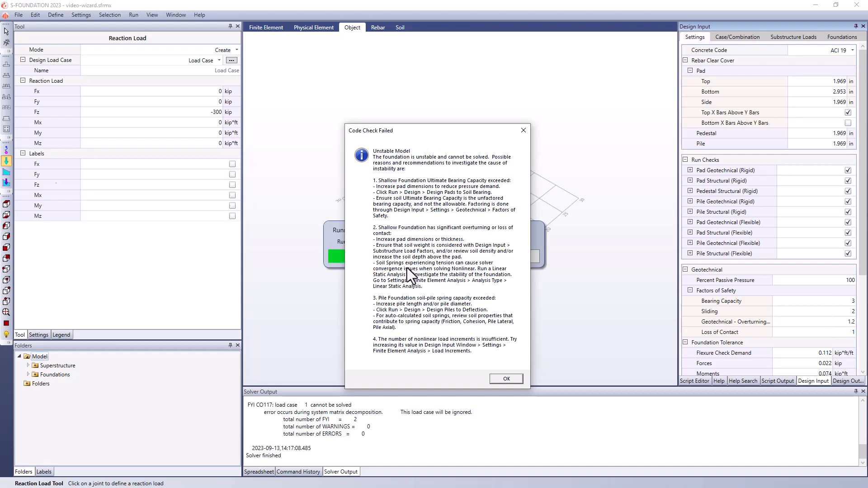
mouse_move(437, 347)
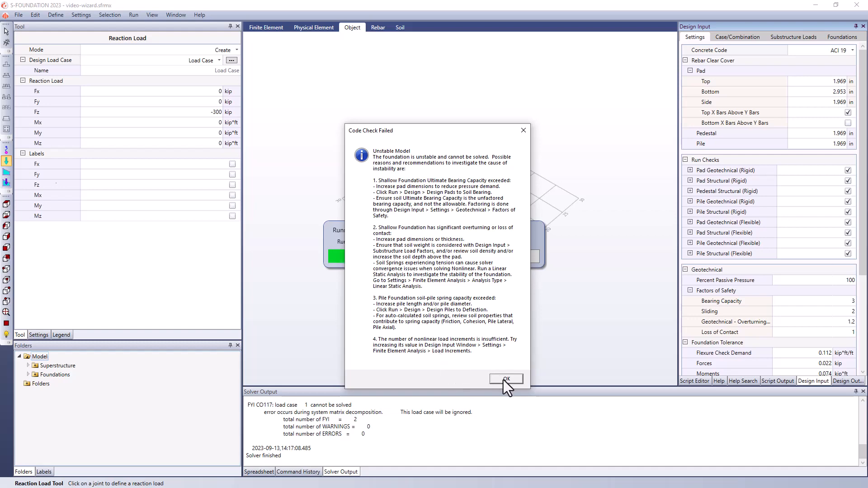
click(507, 379)
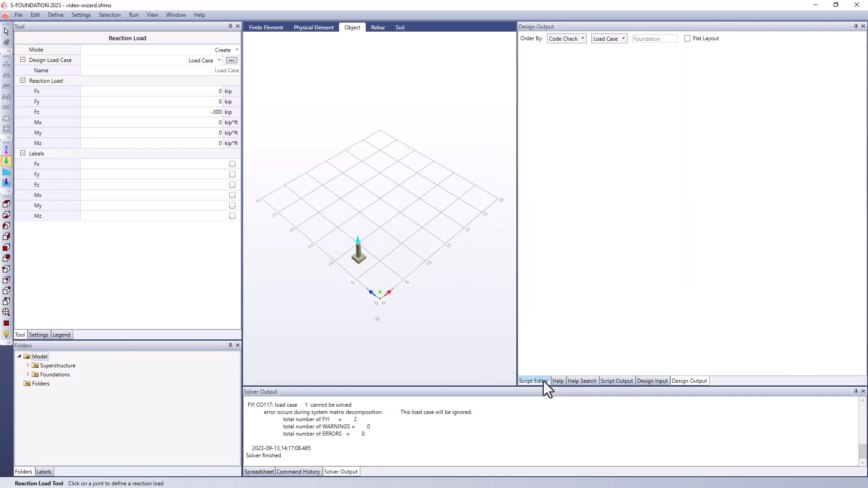
- Show the Script Editor with CustomFootingDesignMaster_ImperialUnits.py and set maxIterations = 30
click(533, 381)
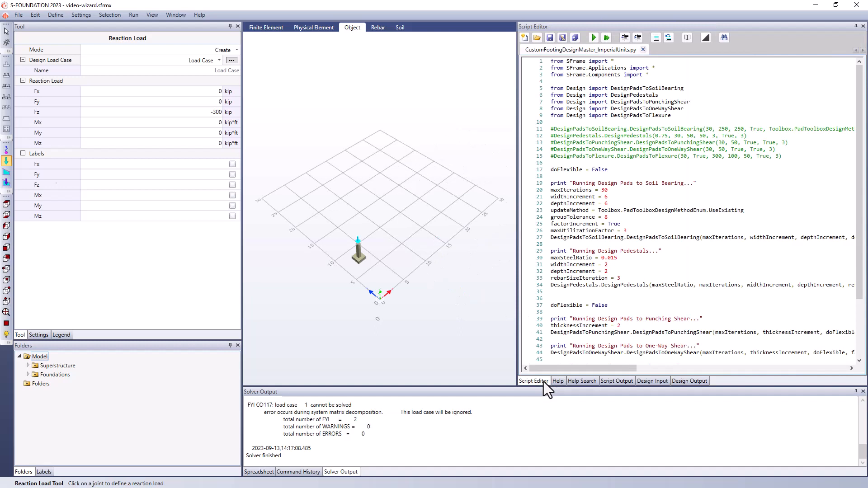
click(176, 15)
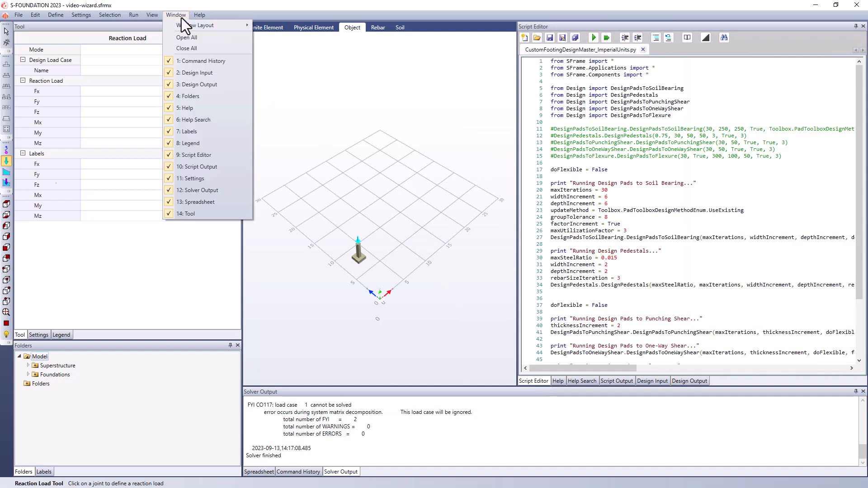
mouse_move(195, 155)
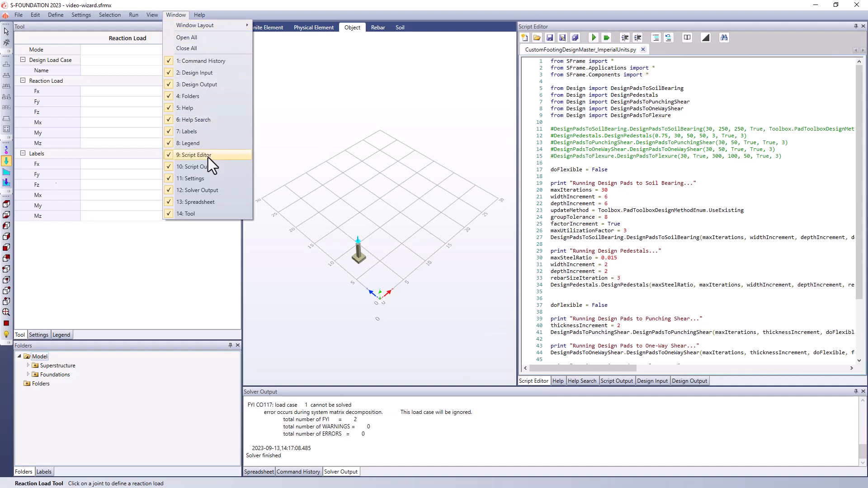
click(199, 155)
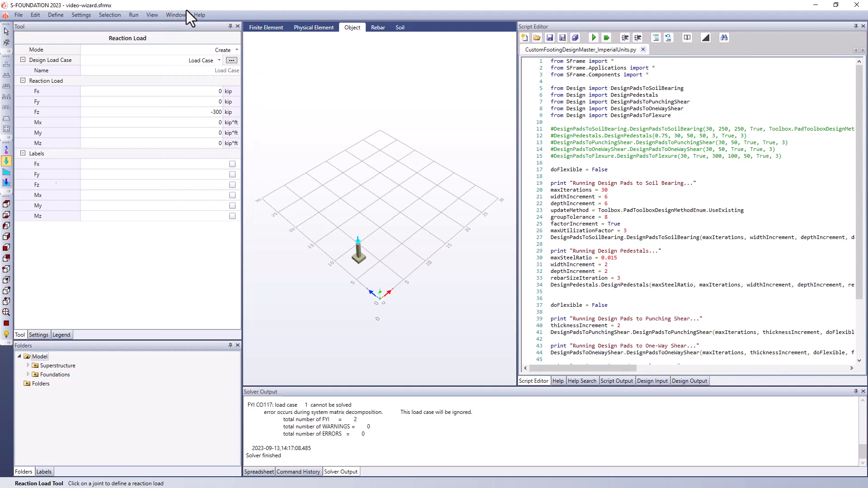
mouse_move(706, 90)
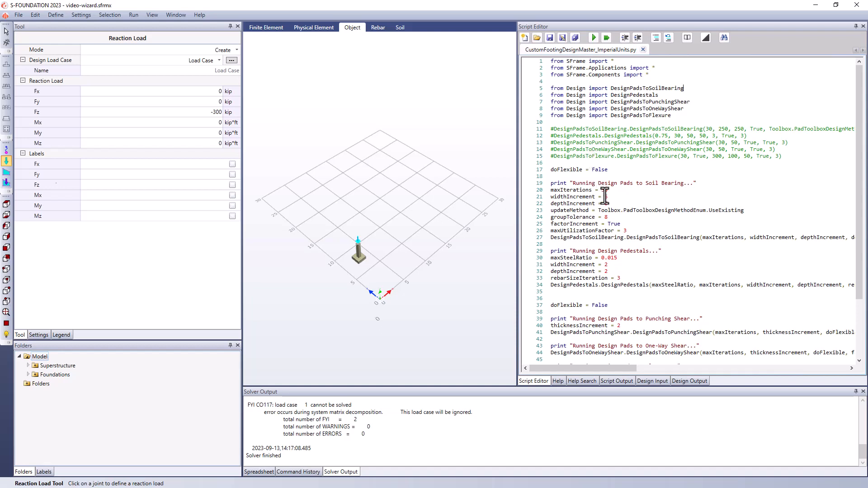
text(30)
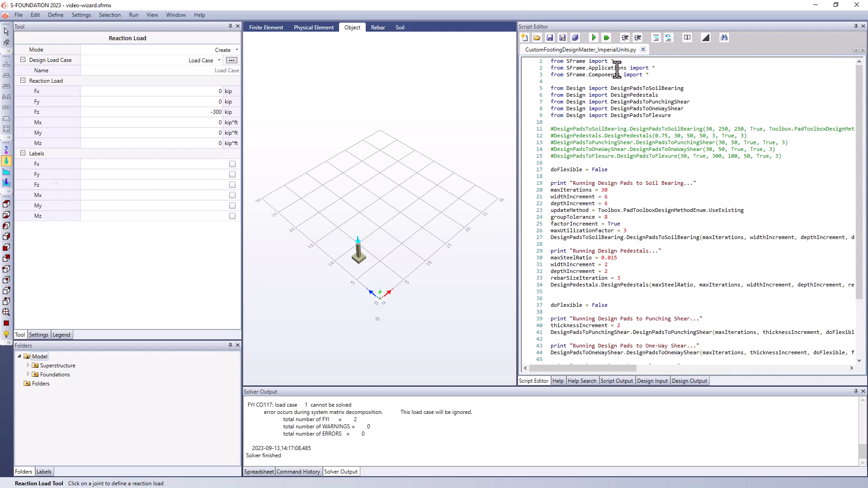
mouse_move(593, 37)
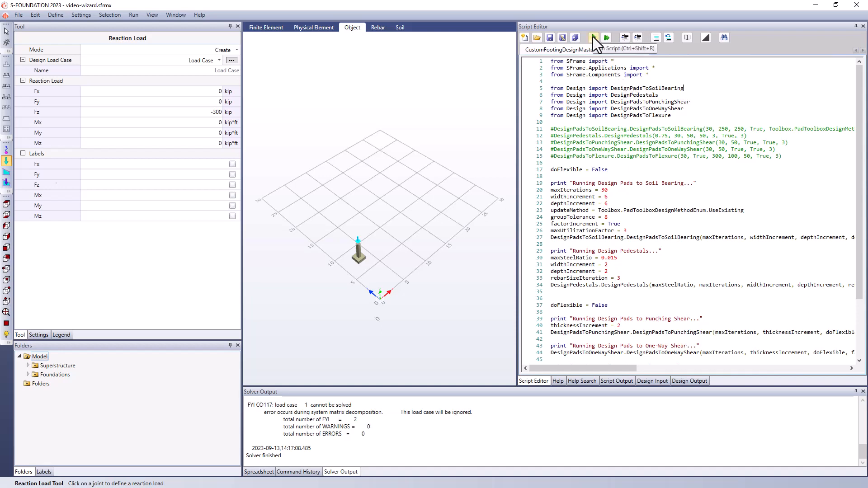
- Run the design script to iterate pad and pedestal sizes, ending at 0.82 flexure utilization
click(588, 38)
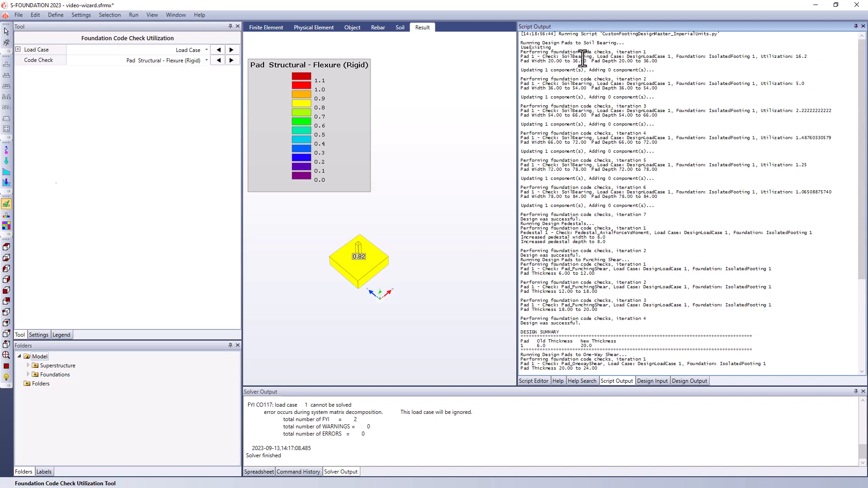
mouse_move(764, 56)
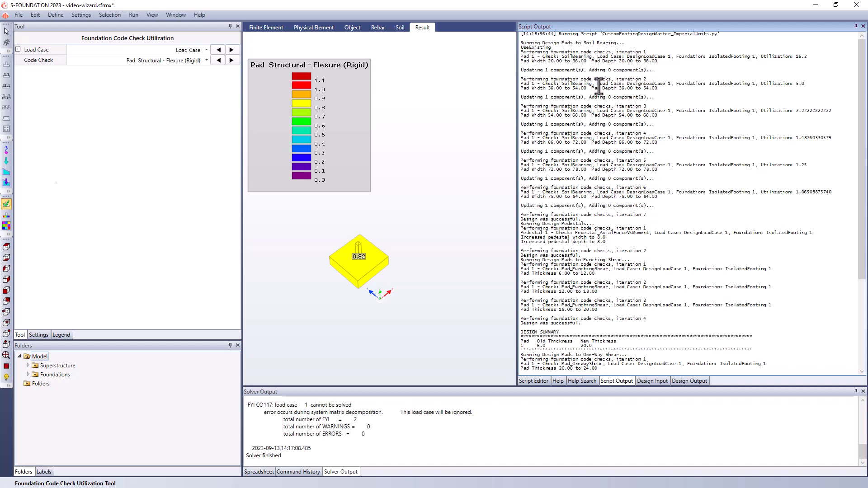
mouse_move(579, 200)
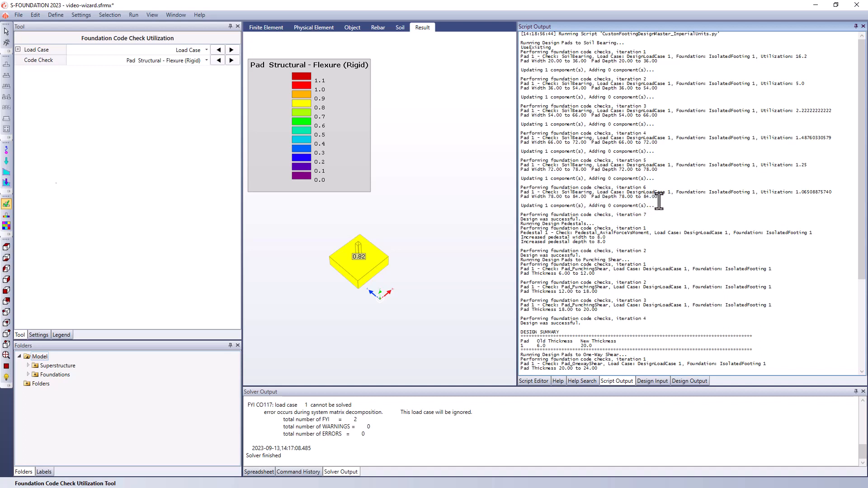
- Scroll to the end of the Script Output confirming successful execution, then bring up the Define menu
scroll(down, 3)
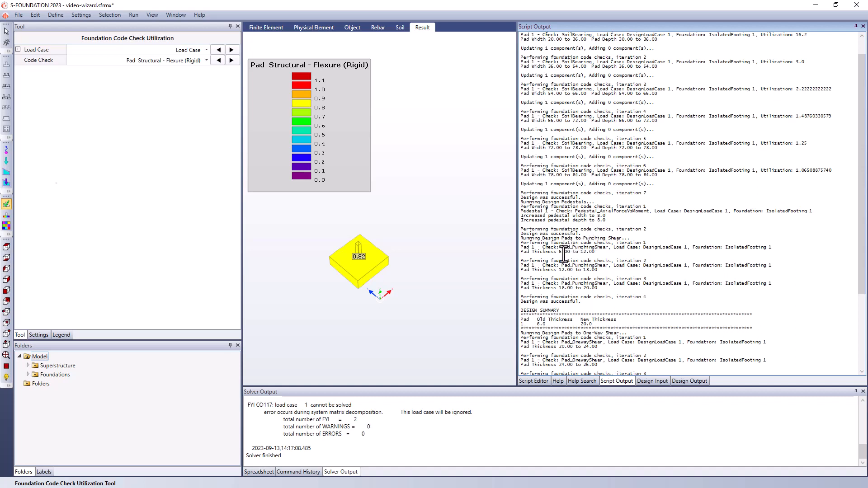
mouse_move(591, 291)
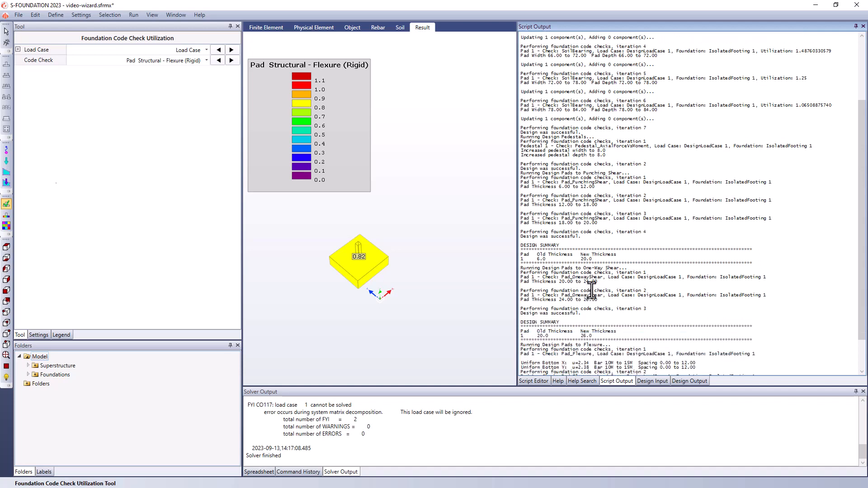
scroll(down, 3)
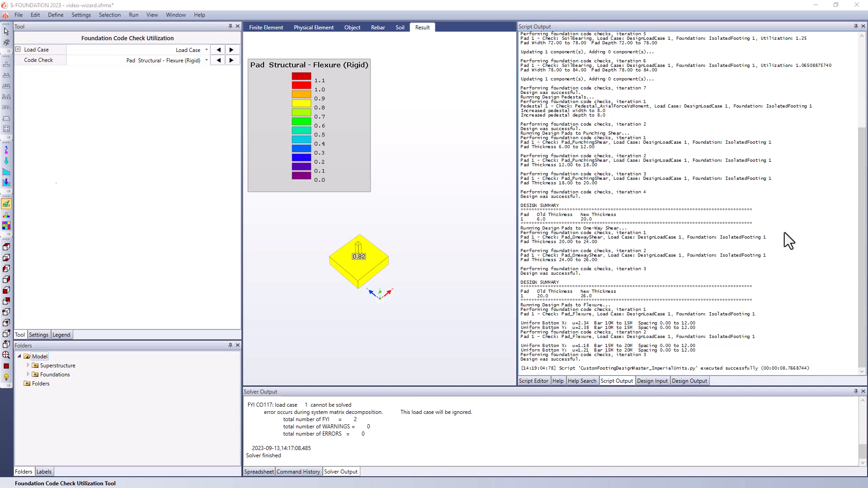
mouse_move(89, 50)
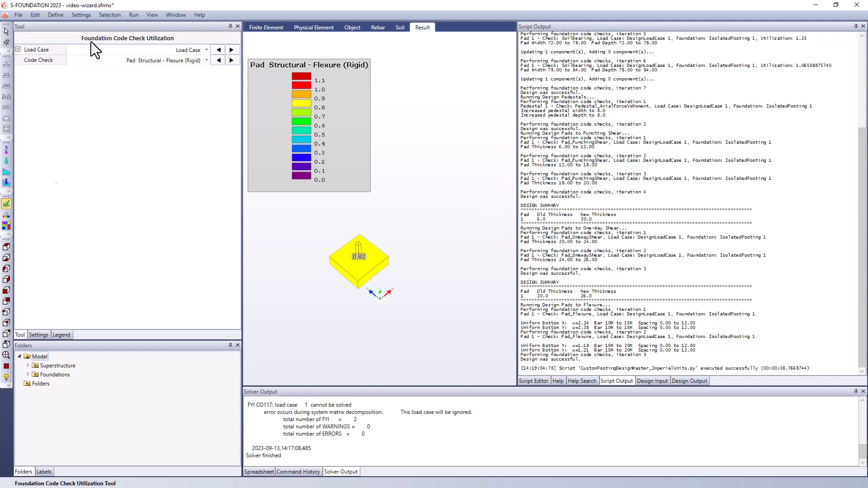
click(56, 15)
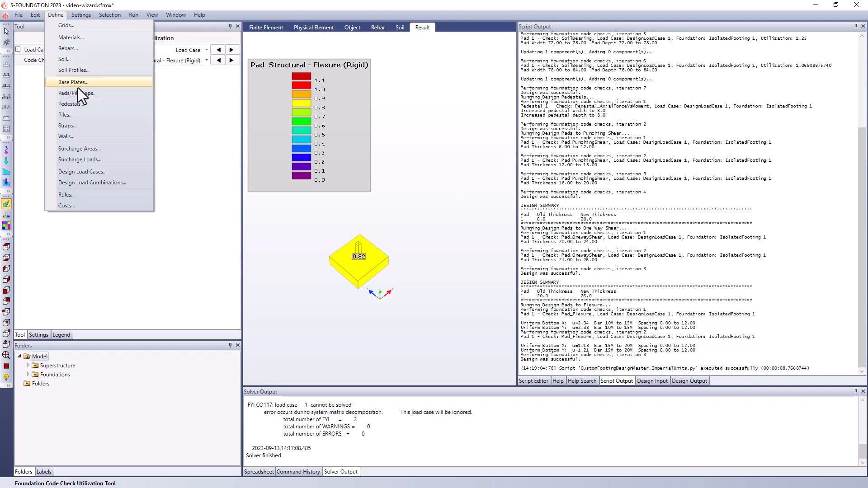
click(77, 93)
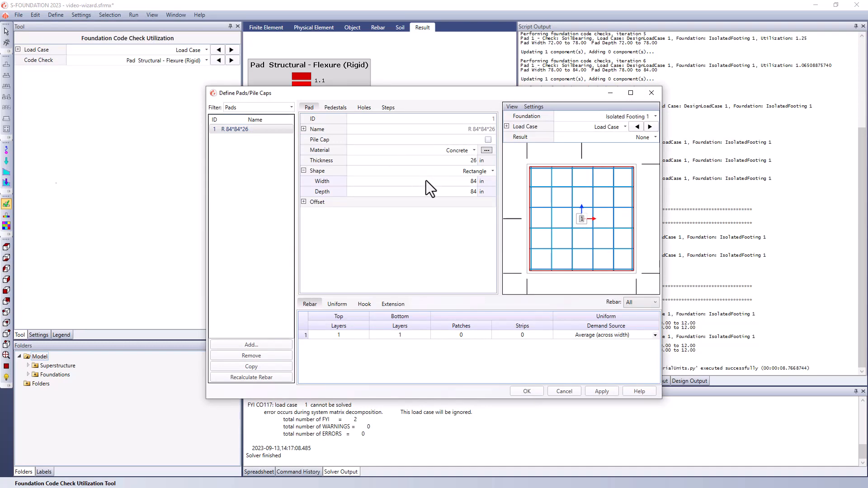
mouse_move(417, 198)
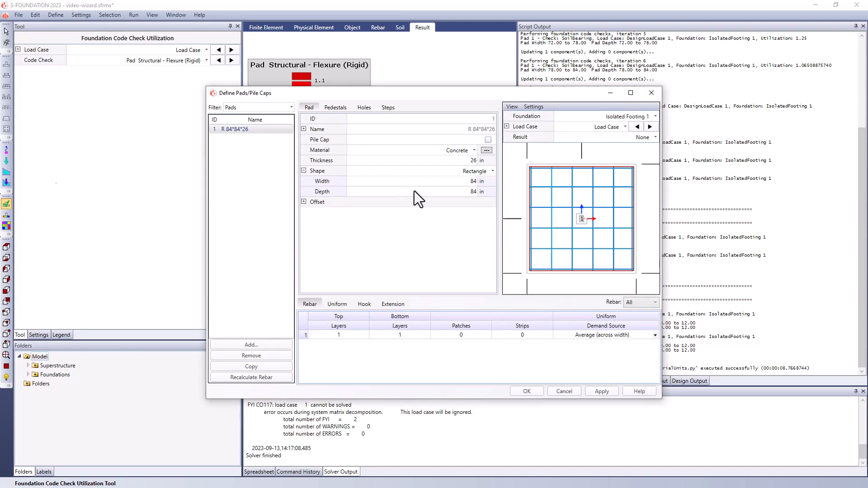
mouse_move(651, 92)
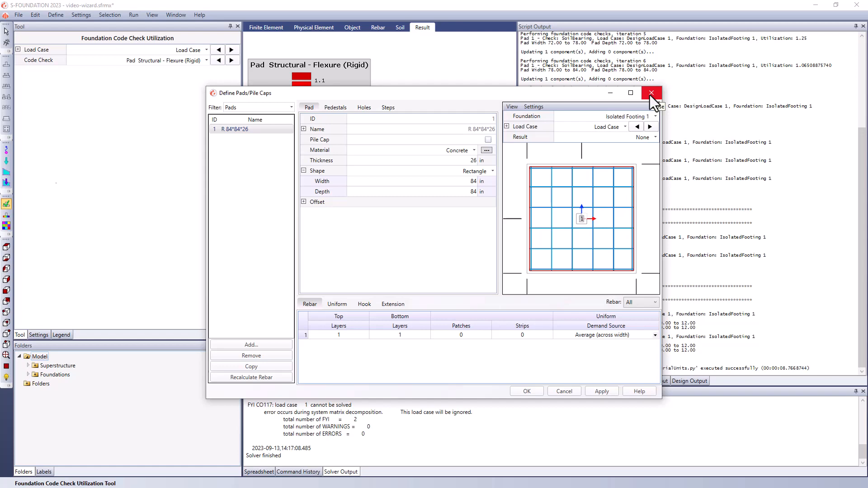
click(651, 92)
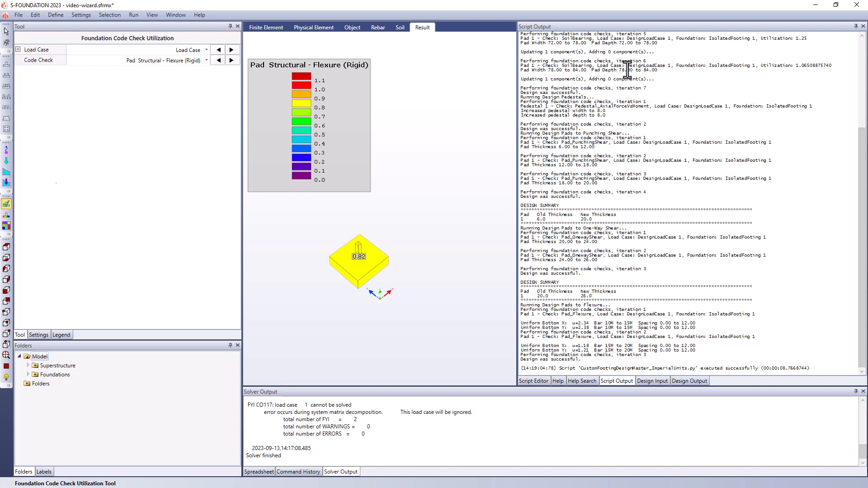
mouse_move(584, 87)
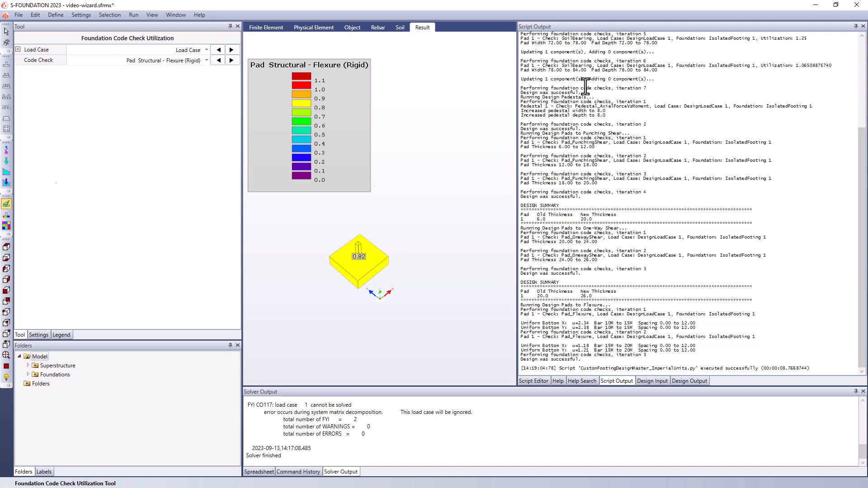
click(133, 14)
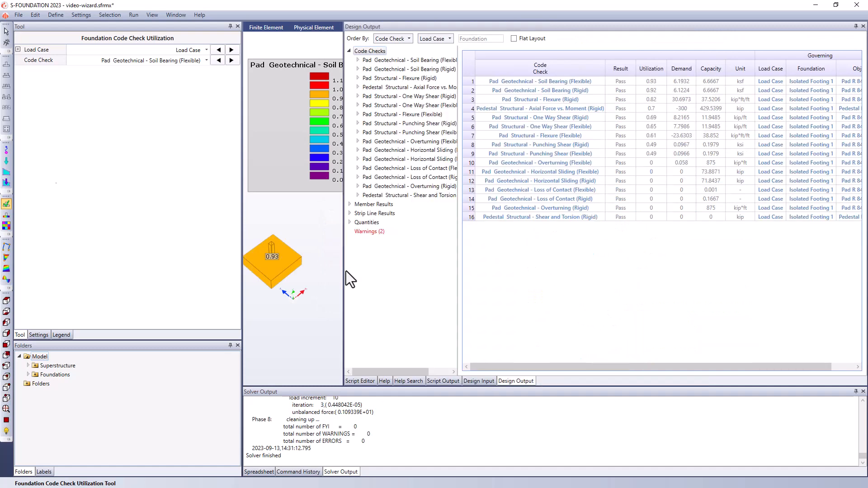
mouse_move(671, 110)
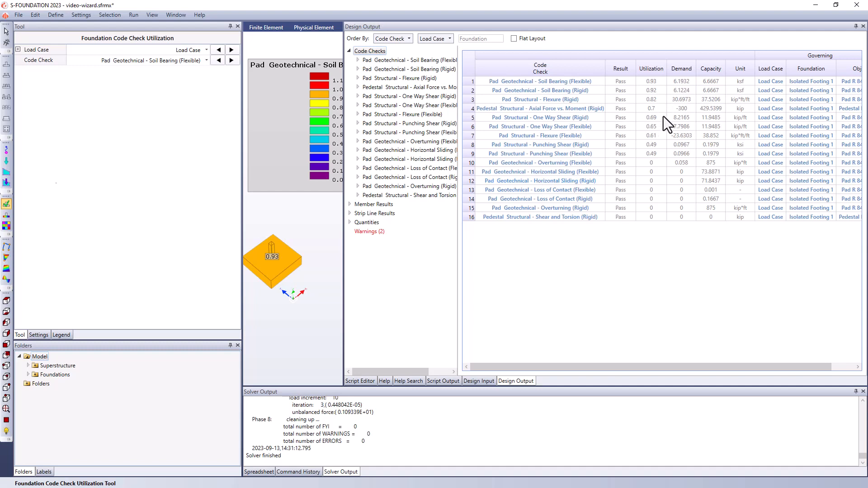
mouse_move(660, 171)
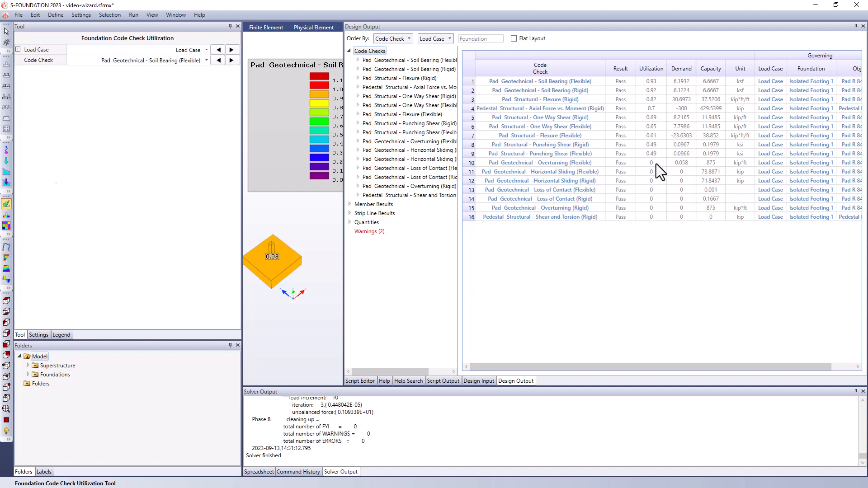